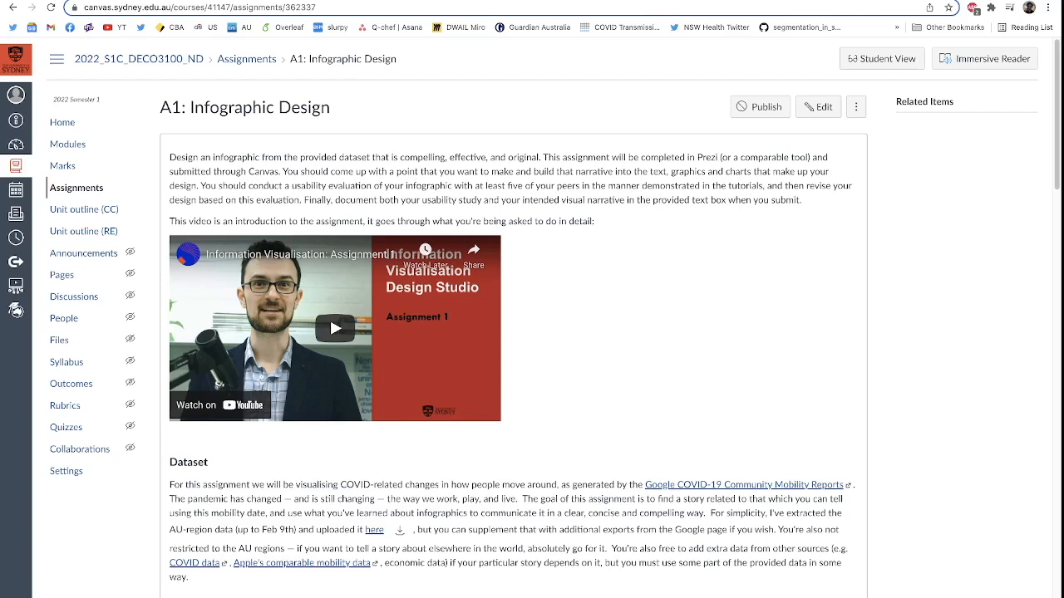
mouse_move(936, 149)
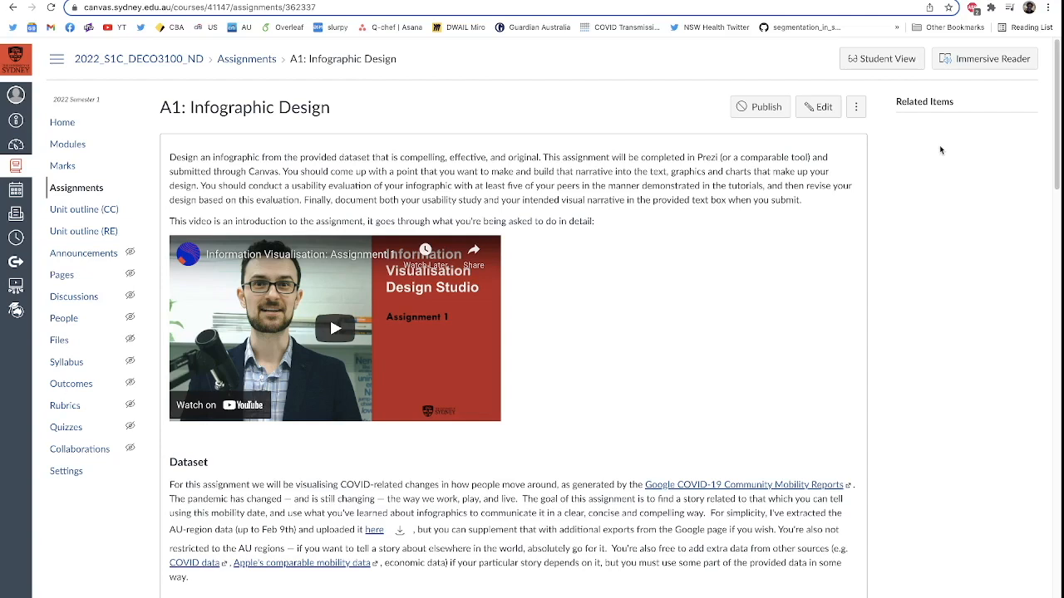
mouse_move(939, 173)
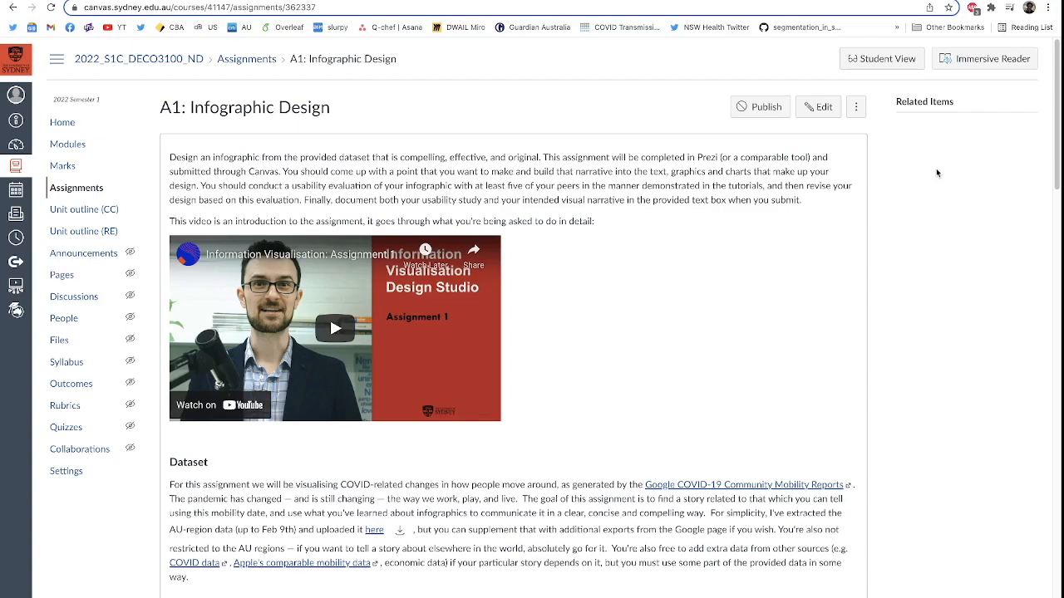
Scroll down the A1: Infographic Design page to the Dataset and Submission Instructions sections.
scroll(down, 3)
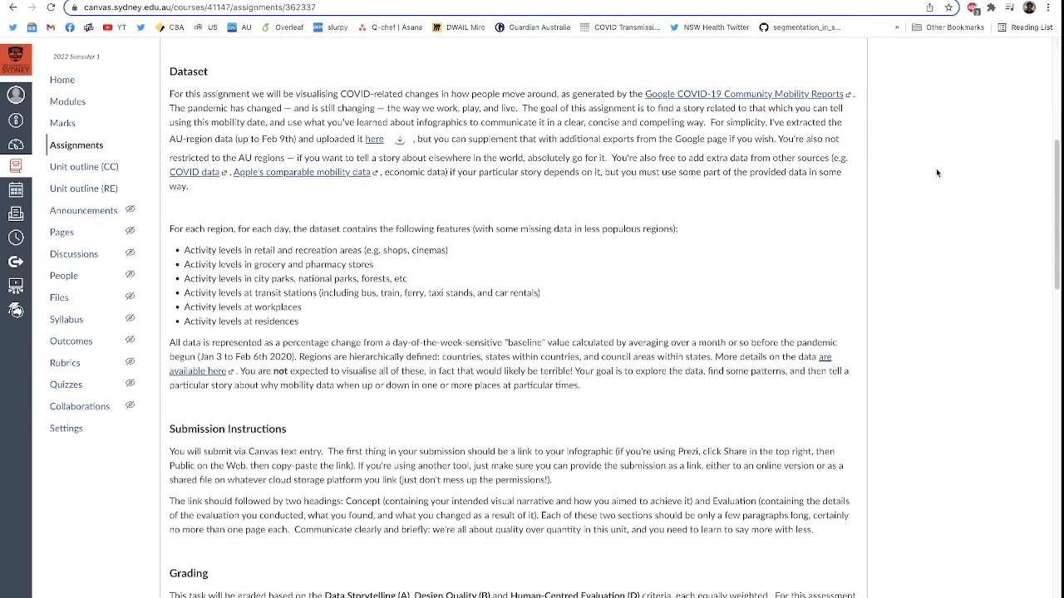
scroll(down, 3)
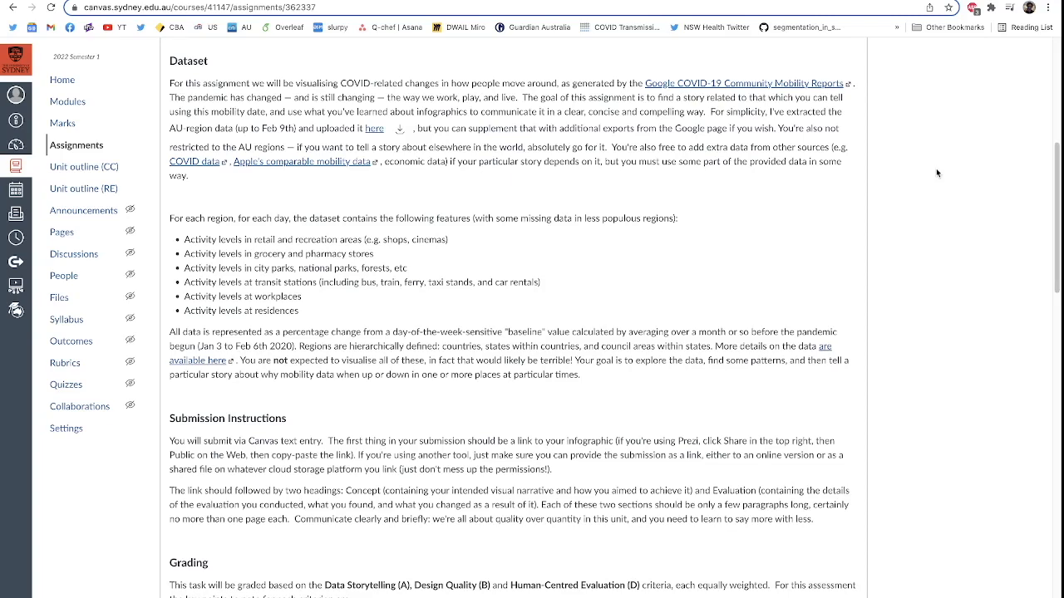
click(744, 83)
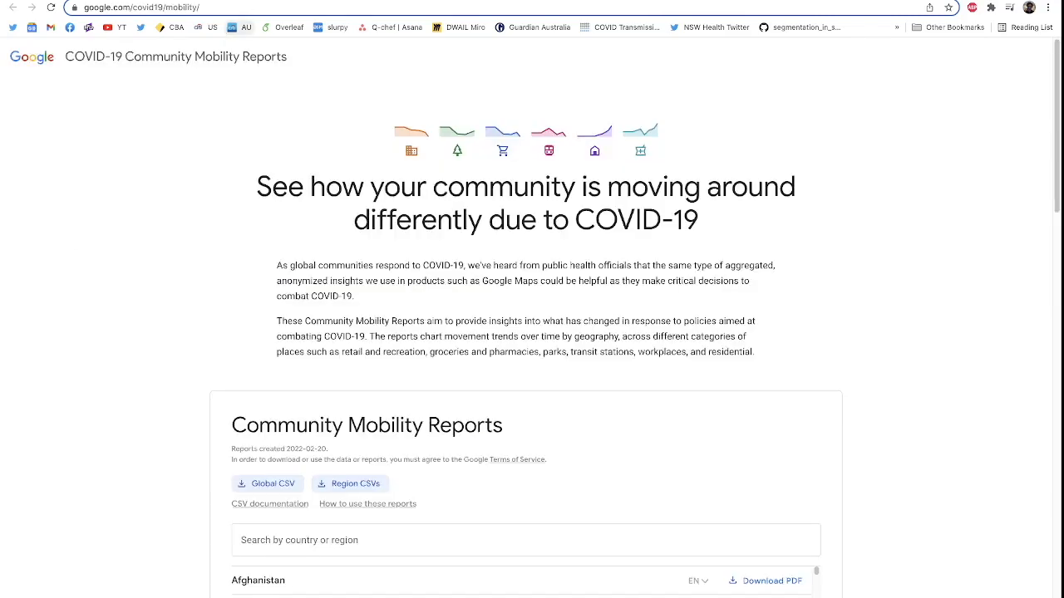
scroll(down, 3)
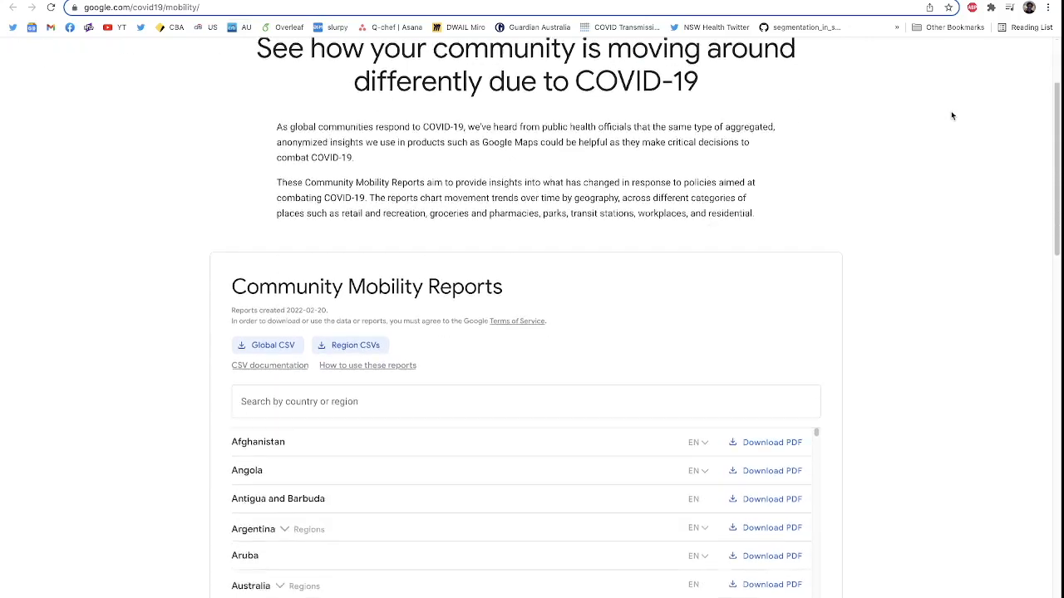
scroll(down, 3)
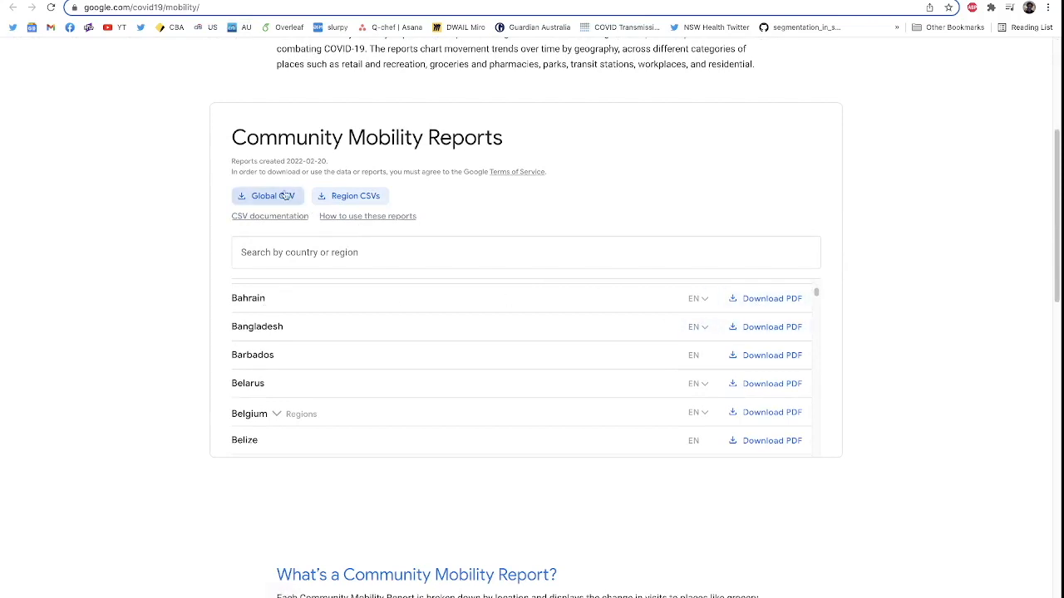
mouse_move(311, 325)
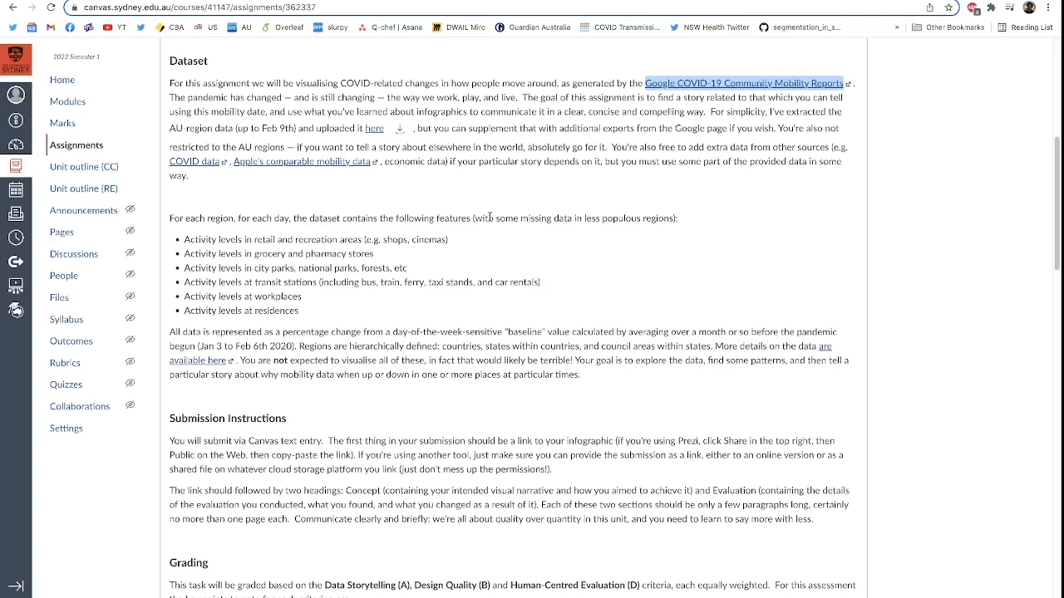
mouse_move(491, 219)
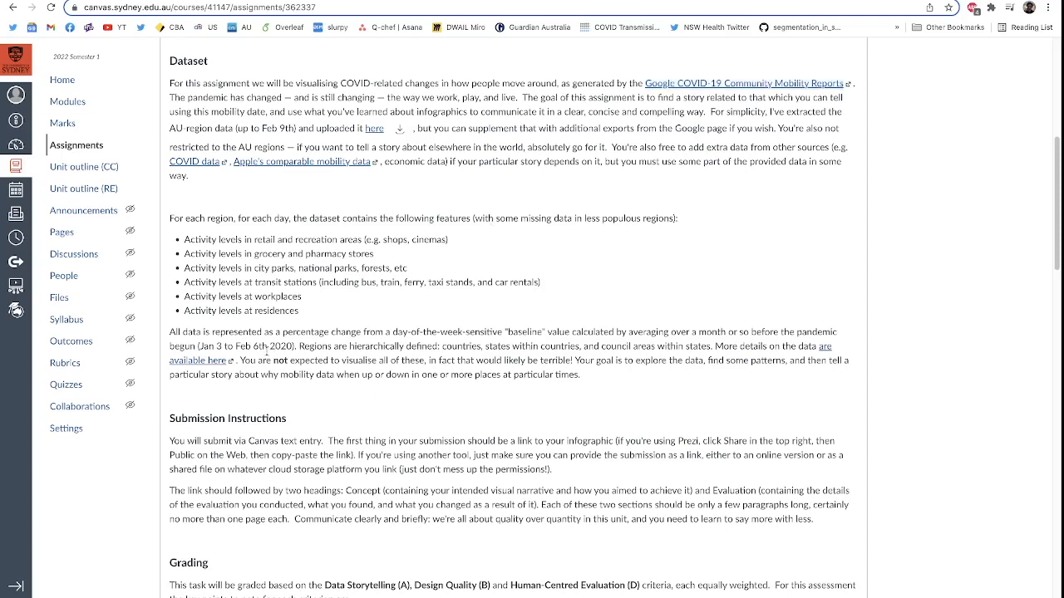
Highlight the sentence 'You are not expected to visualise all of these'.
drag(242, 360, 426, 360)
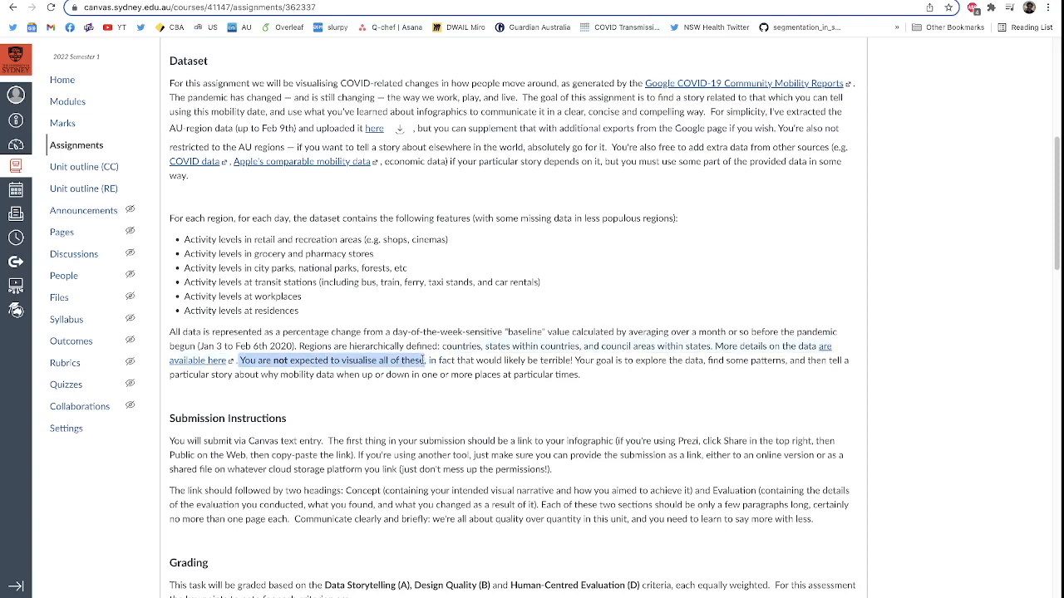
mouse_move(462, 393)
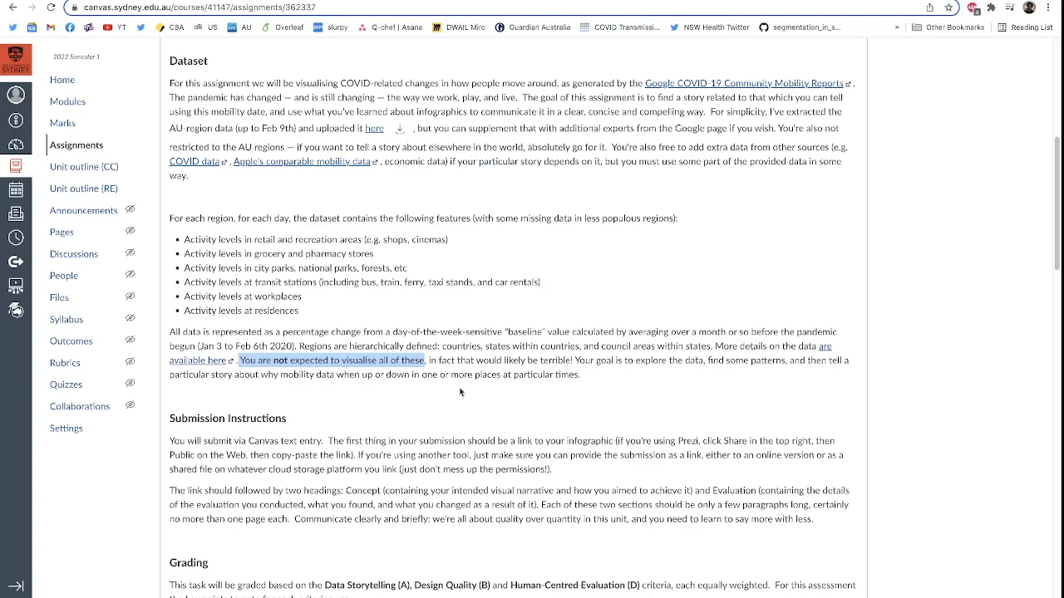
Highlight that submissions start with the infographic link, then continue down to Grading.
scroll(down, 3)
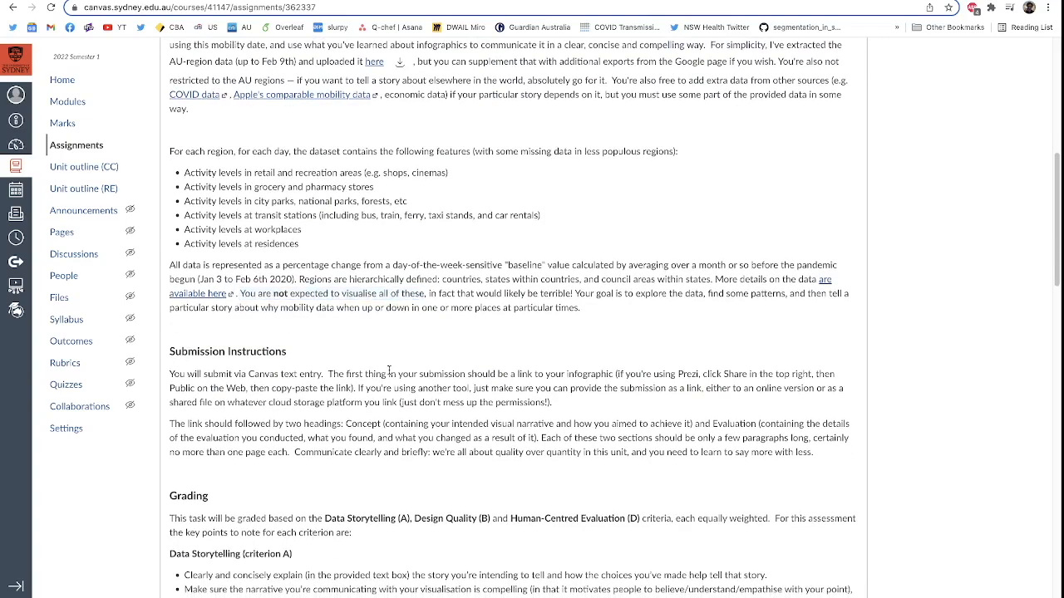
scroll(down, 3)
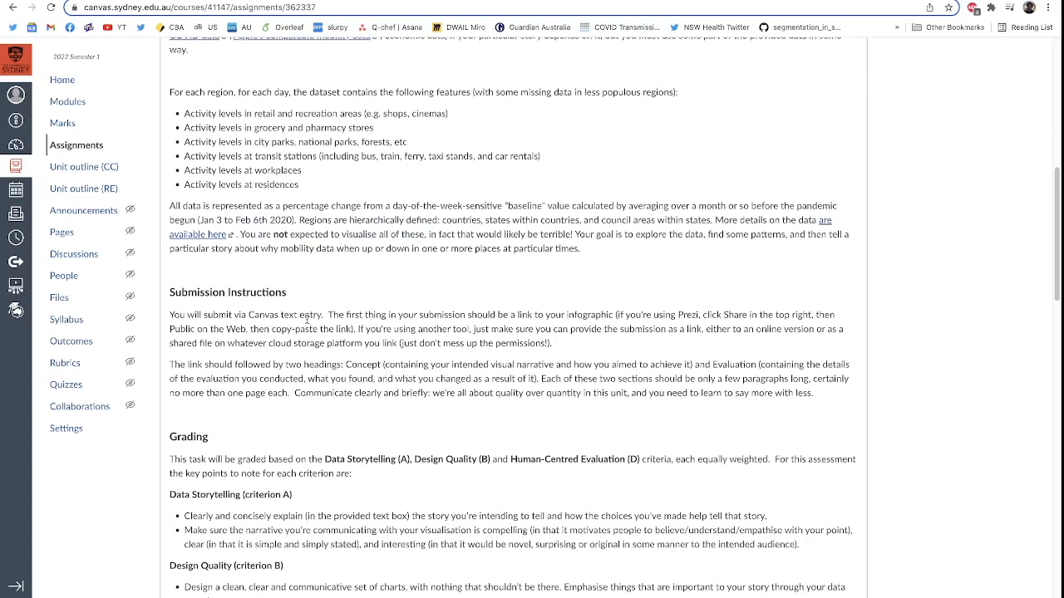
drag(328, 314, 616, 314)
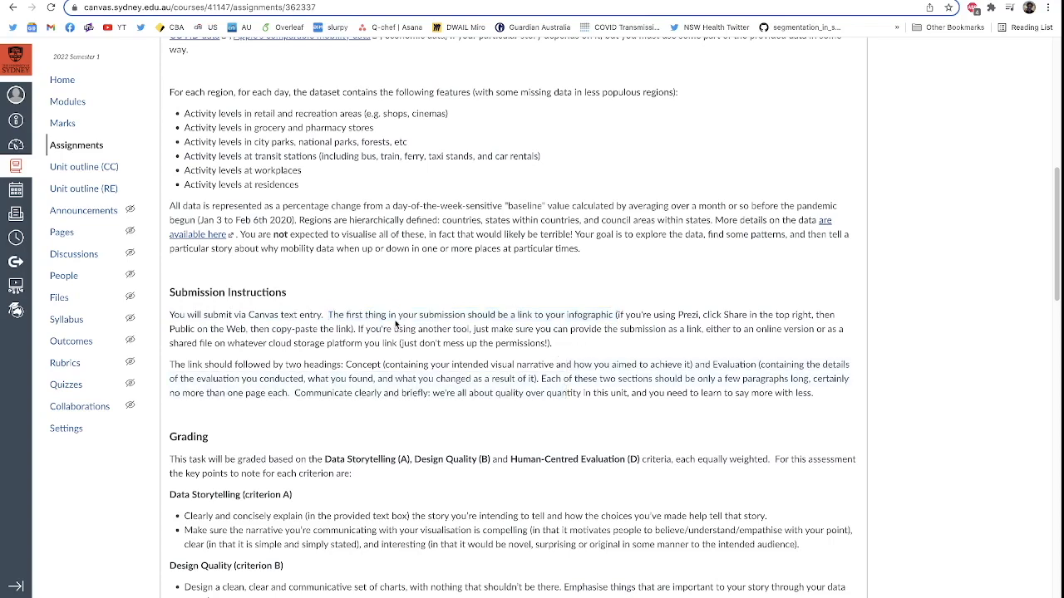
mouse_move(467, 326)
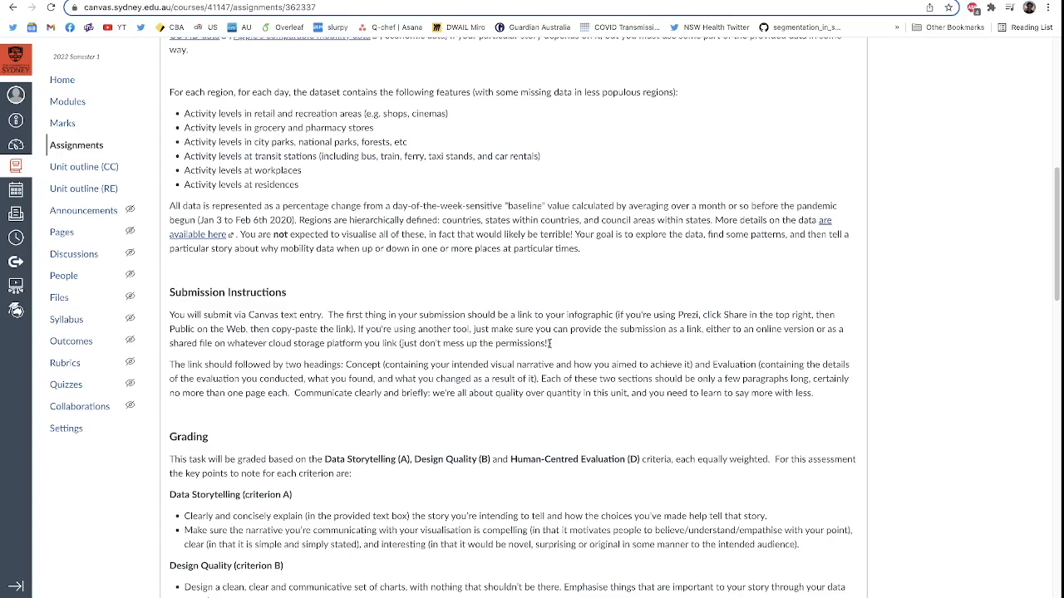
scroll(down, 3)
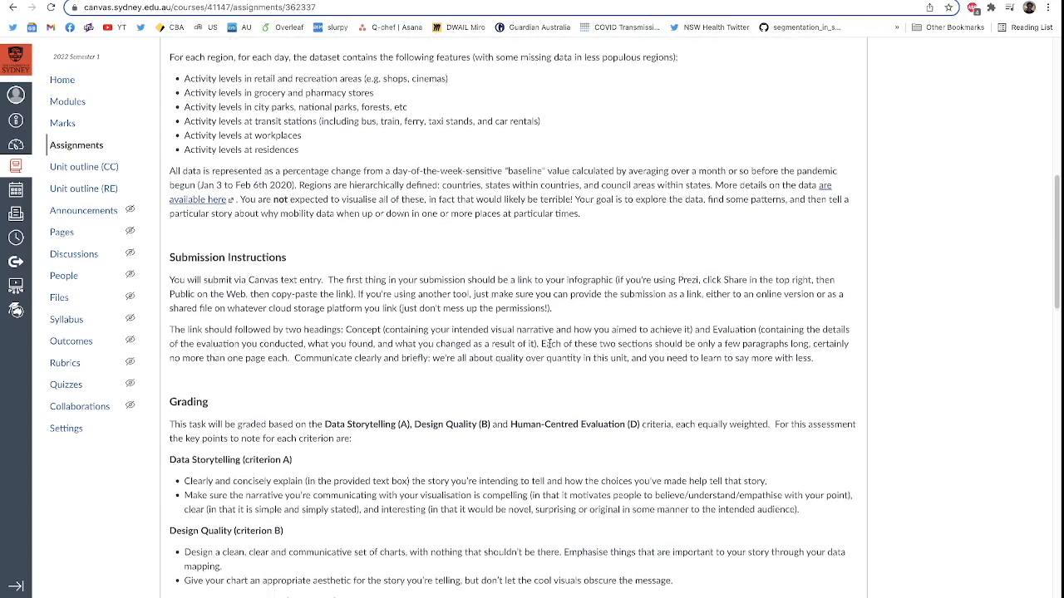
Highlight the names of the three graded criteria, then scroll down to the rubric table.
scroll(down, 3)
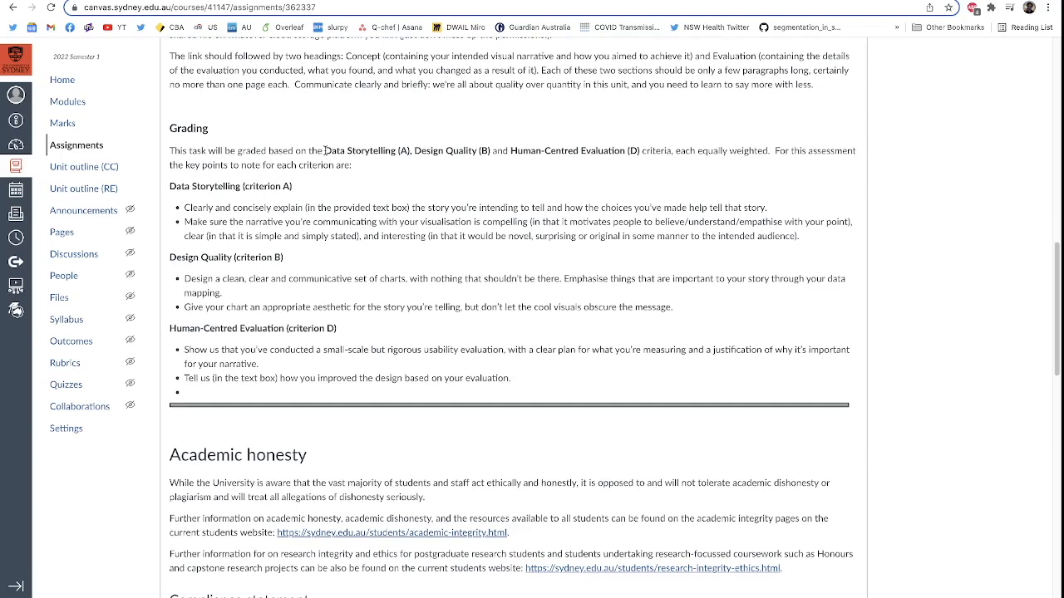
drag(323, 150, 646, 151)
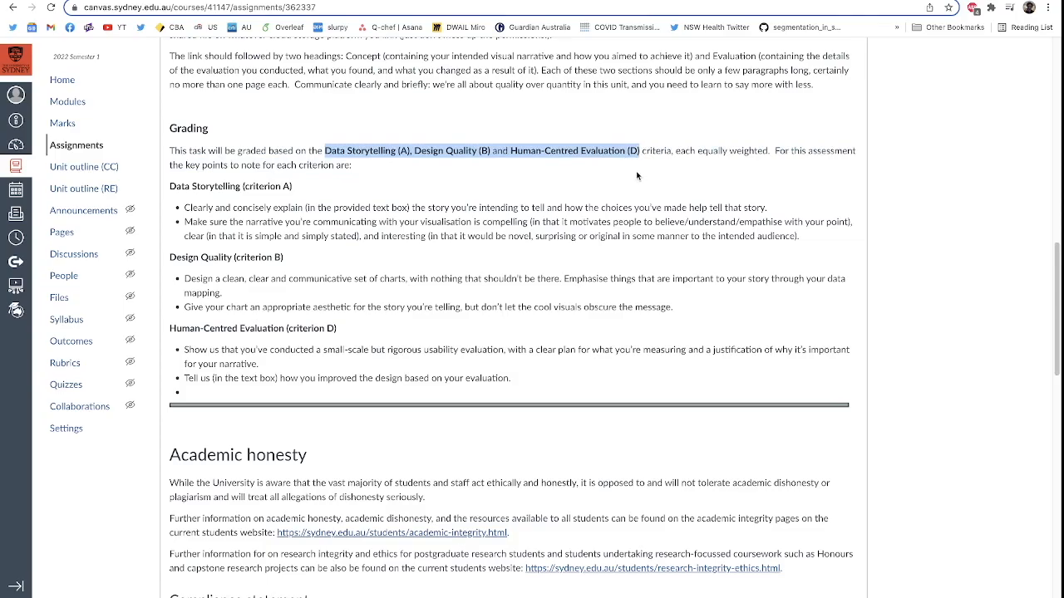
scroll(down, 3)
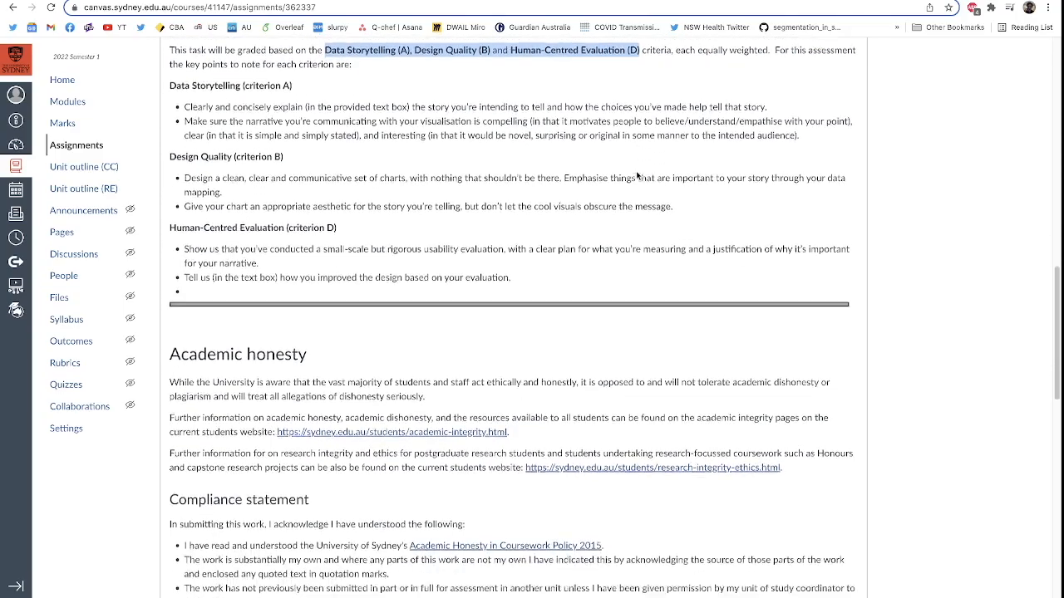
scroll(down, 3)
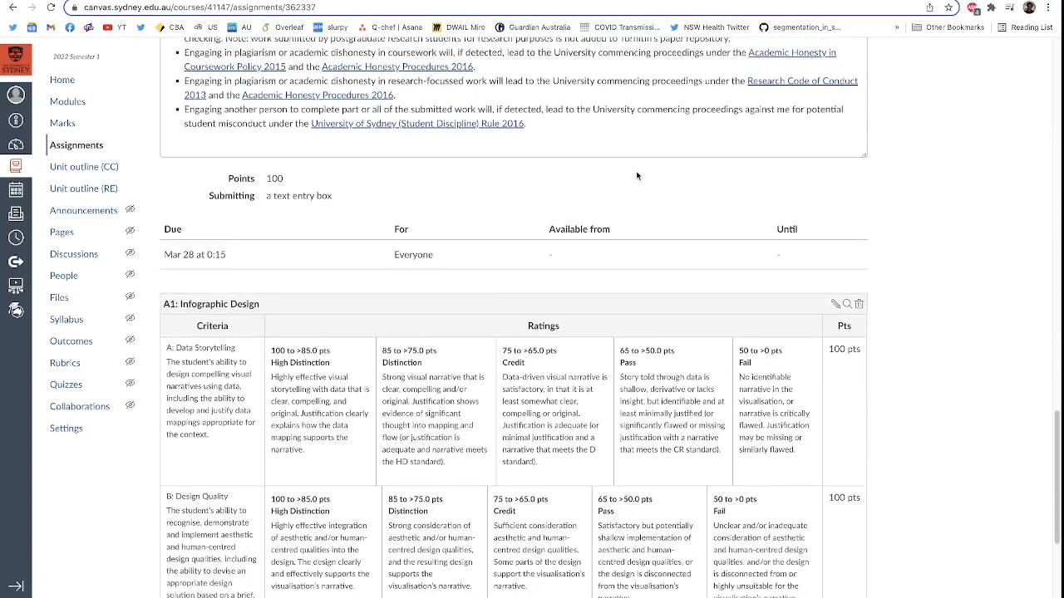
Scroll the rubric to Total Points: 300, then highlight the criterion headings and bullets.
scroll(down, 3)
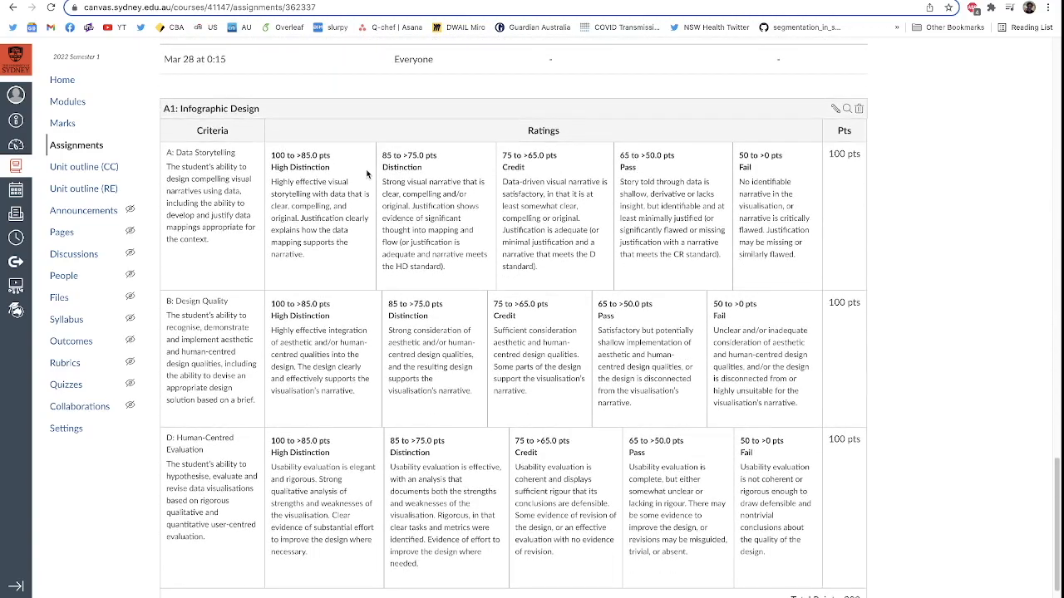
mouse_move(287, 177)
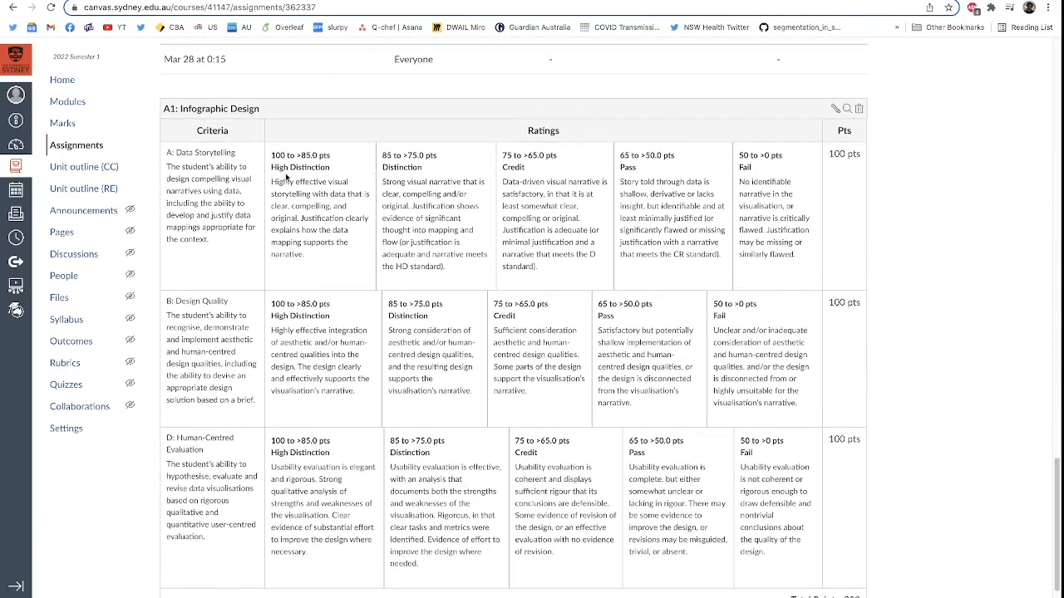
scroll(down, 3)
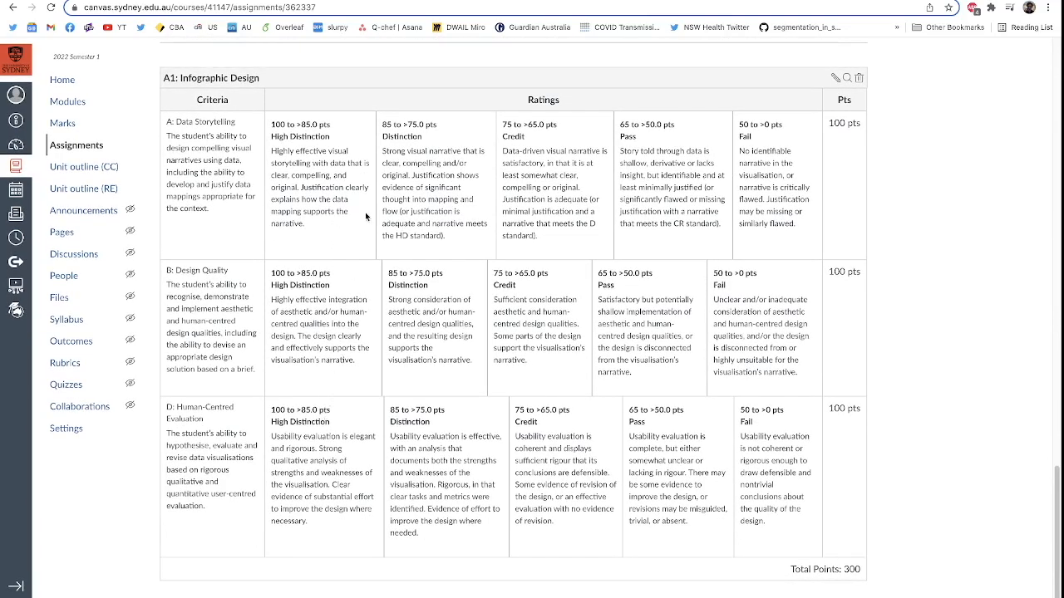
scroll(down, 3)
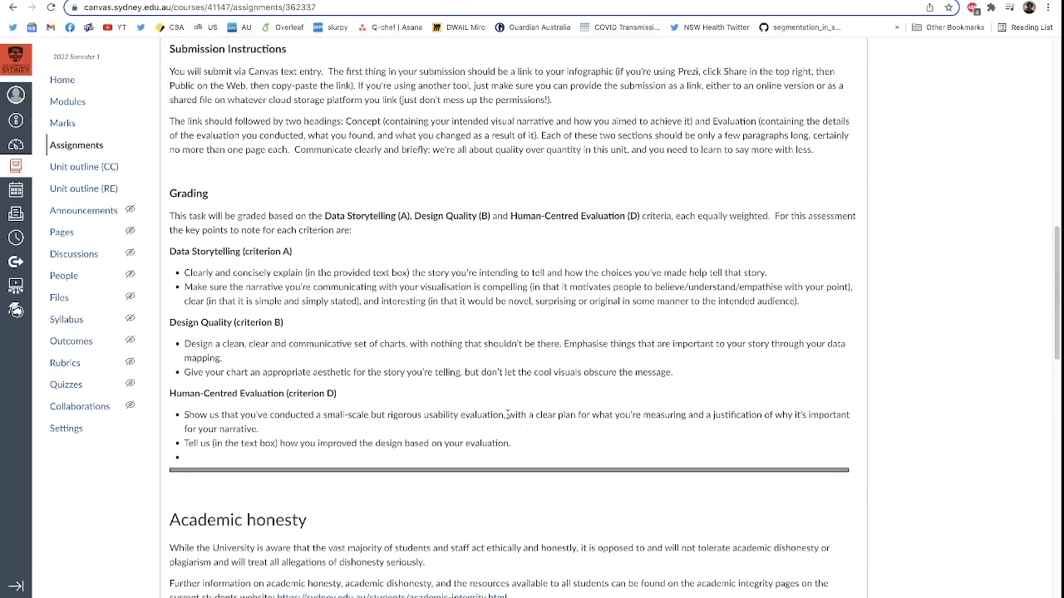
drag(221, 287, 513, 443)
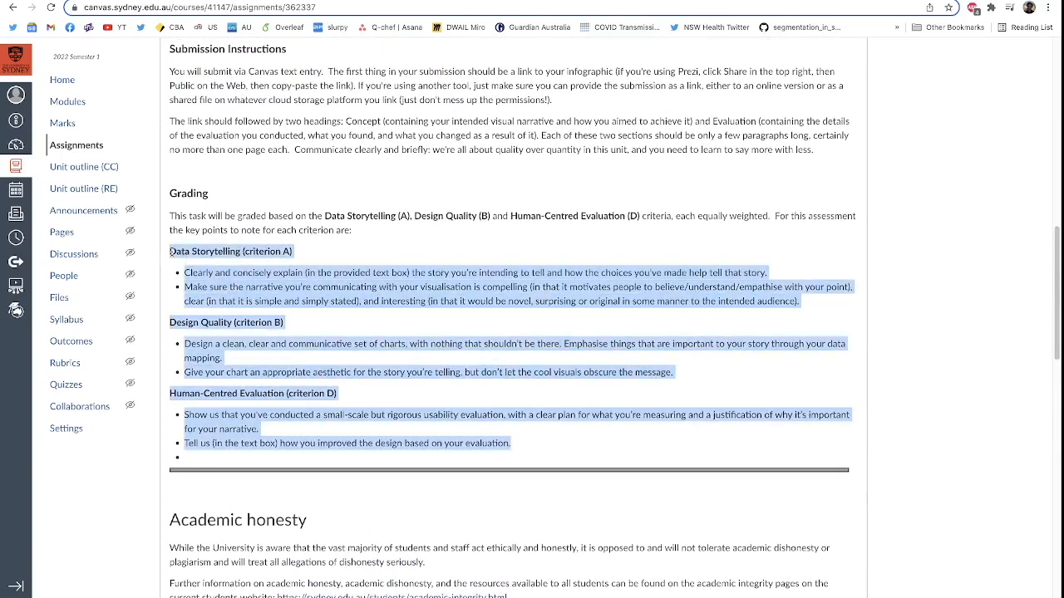
mouse_move(309, 268)
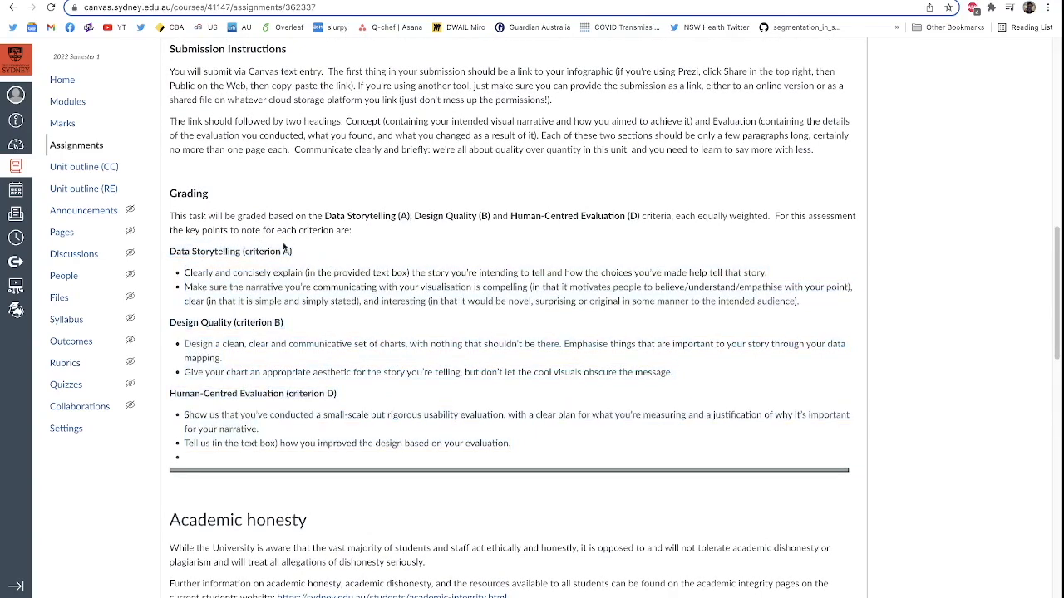
mouse_move(187, 270)
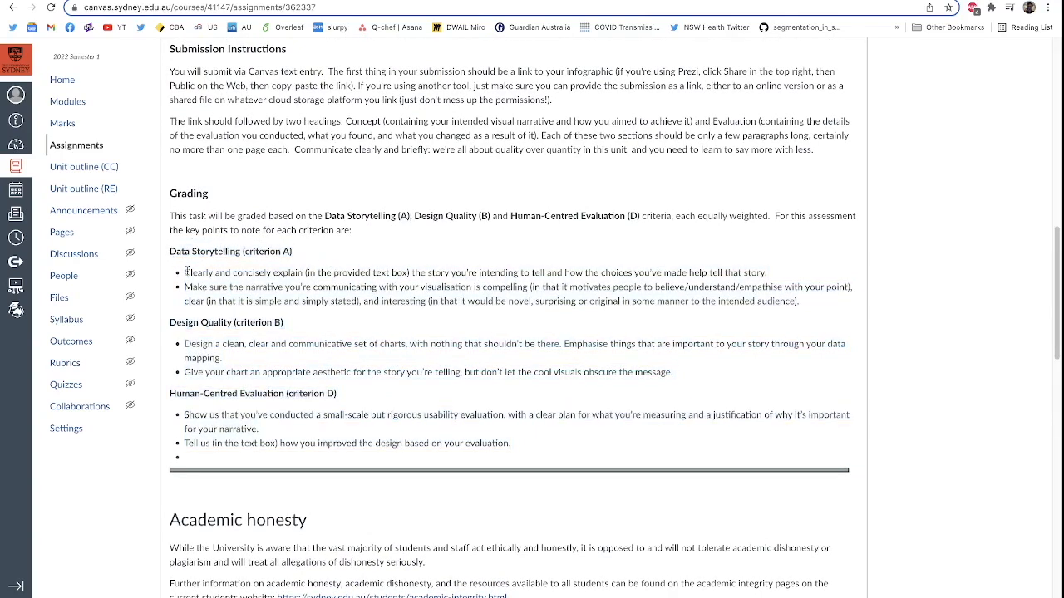
drag(182, 272, 565, 287)
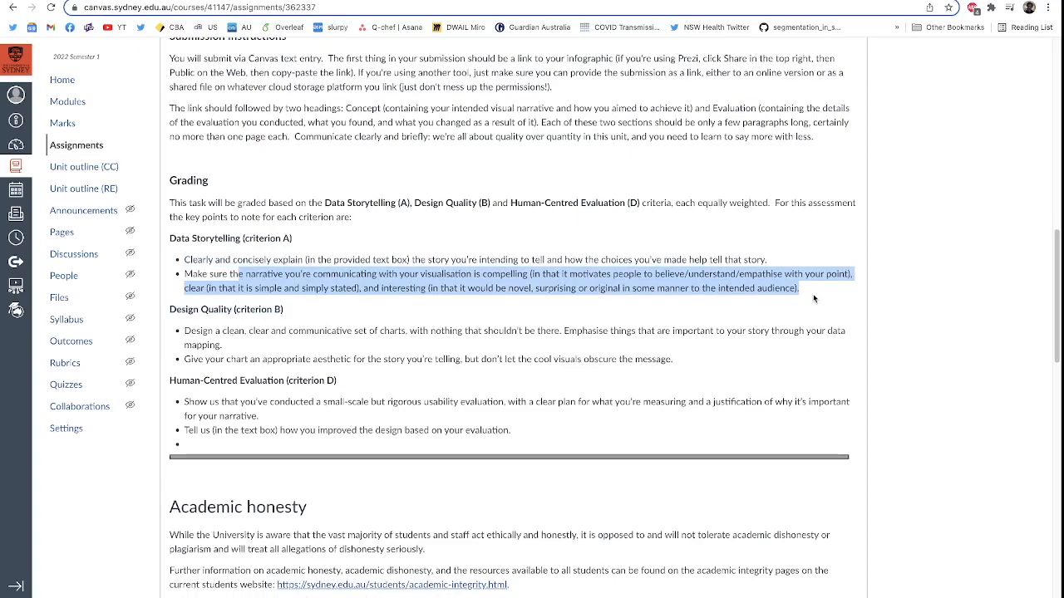
scroll(down, 3)
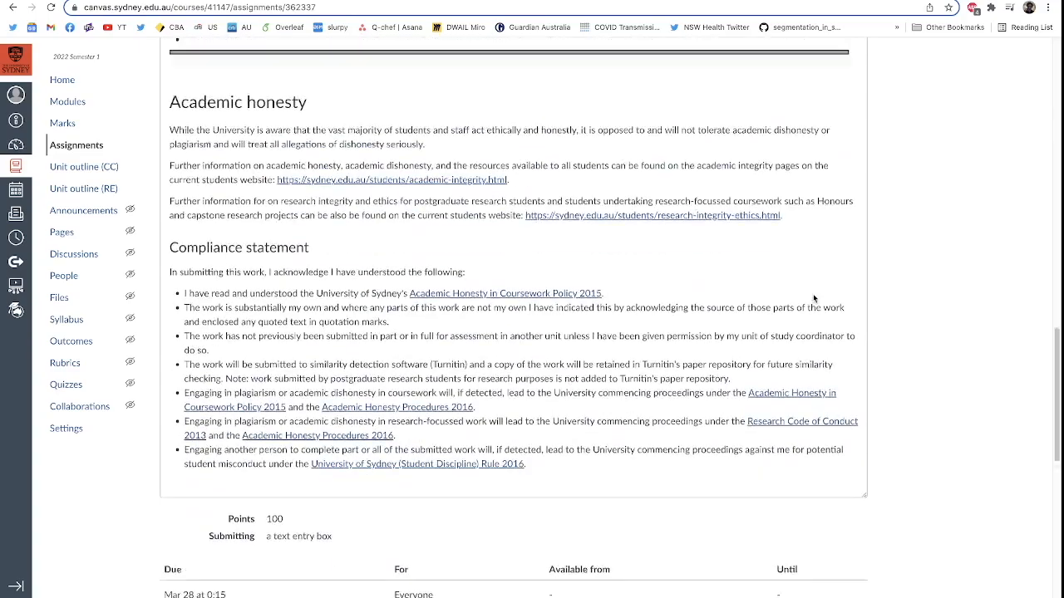
scroll(down, 3)
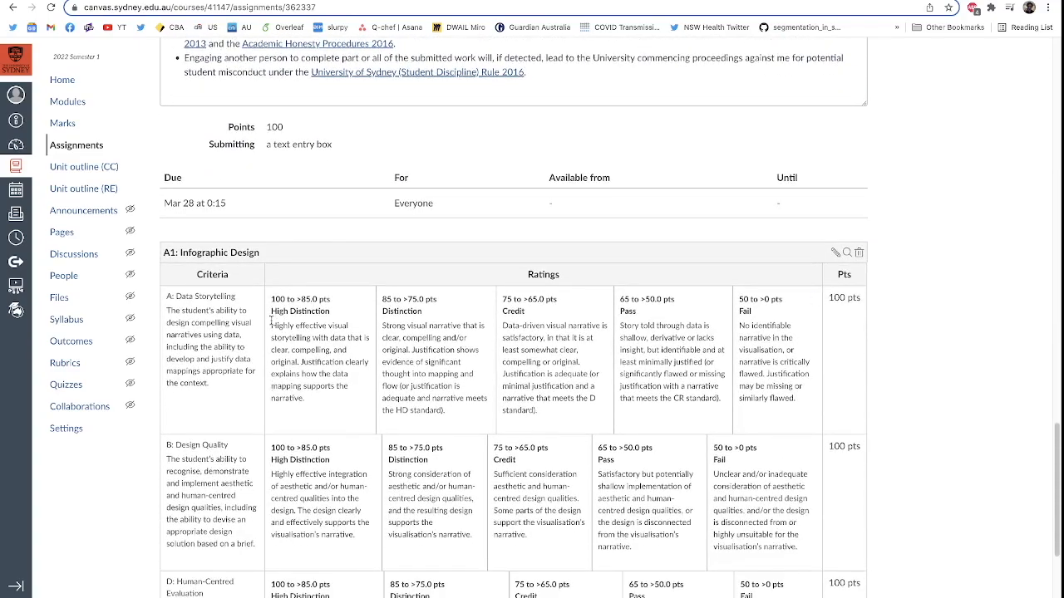
drag(273, 325, 305, 399)
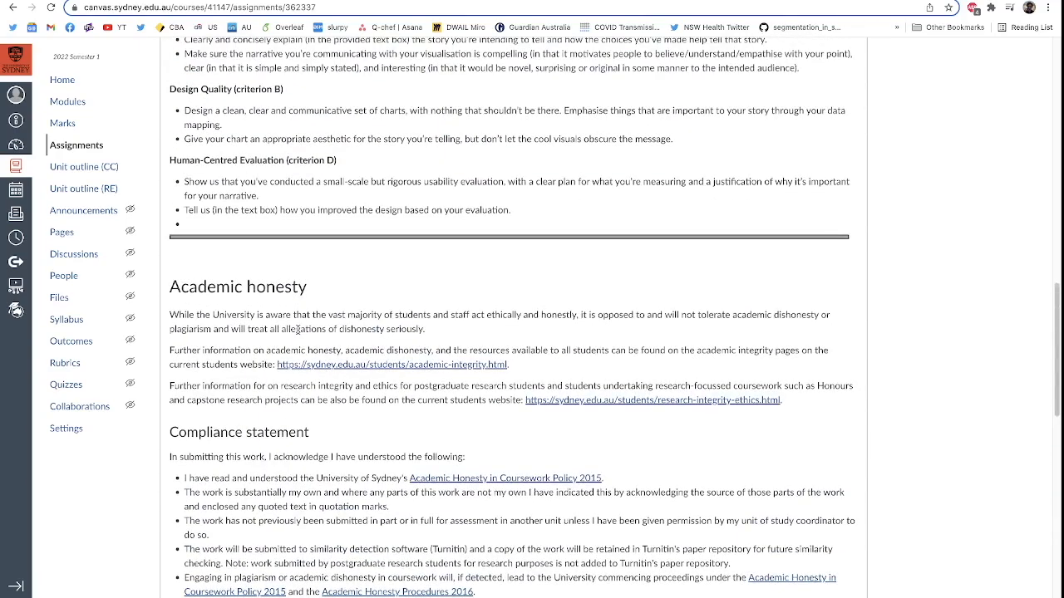
Scroll through the Design Quality and Human-Centred Evaluation bullets back toward the rubric.
scroll(up, 3)
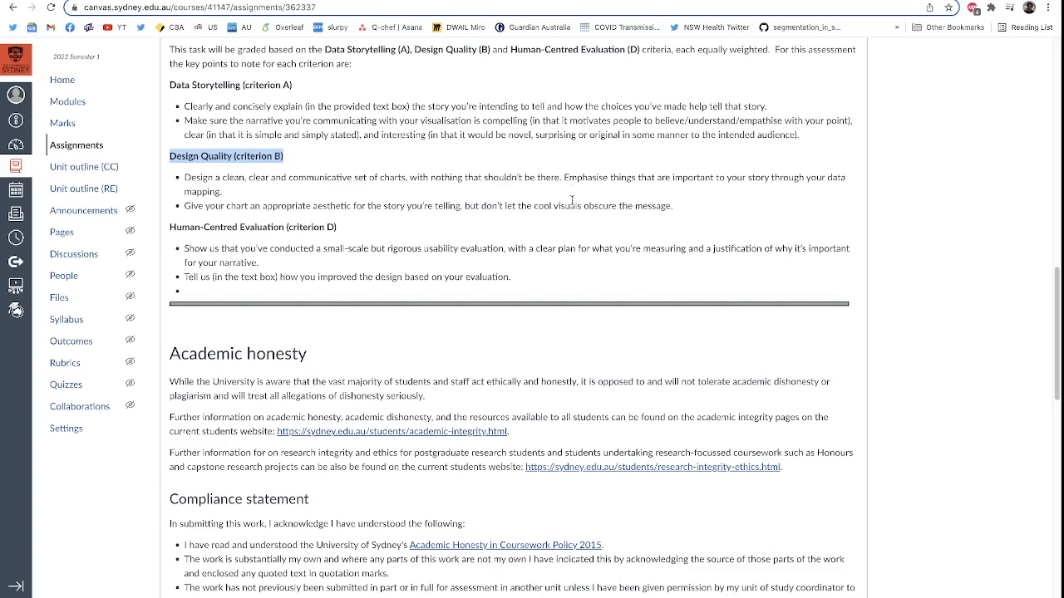
mouse_move(636, 197)
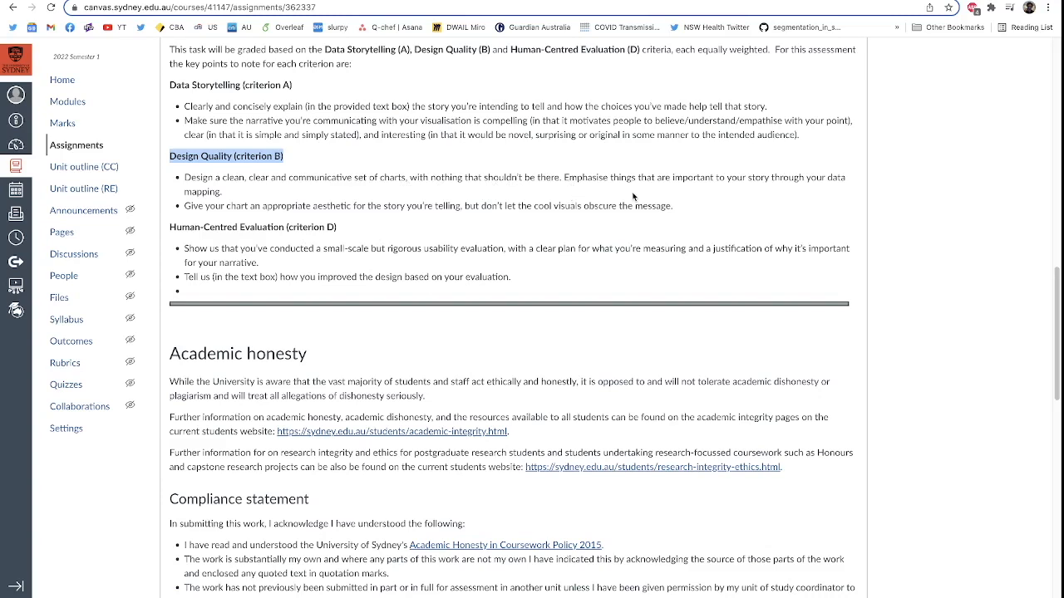
mouse_move(420, 218)
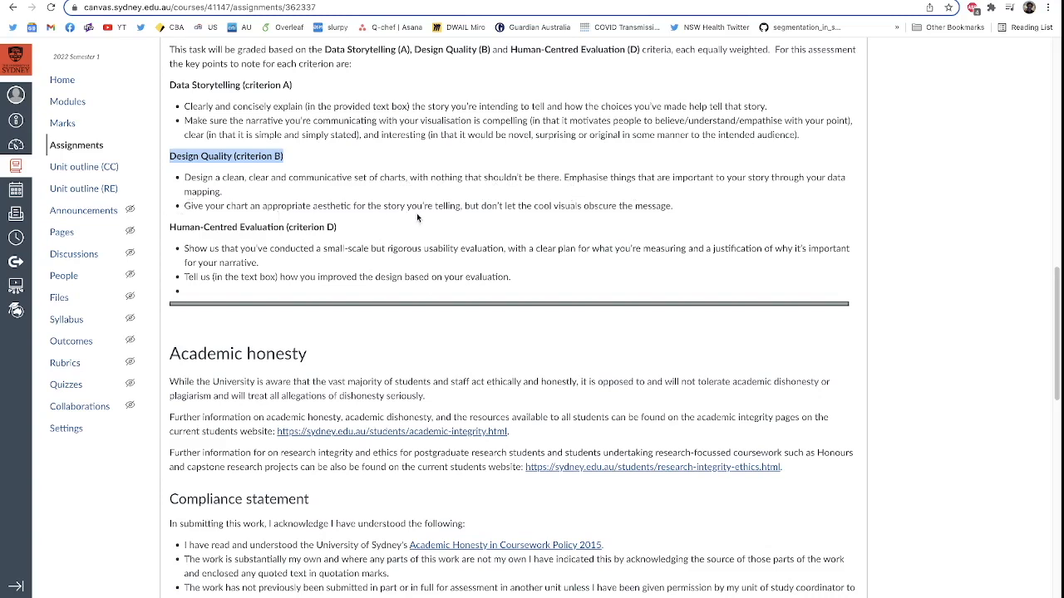
mouse_move(703, 211)
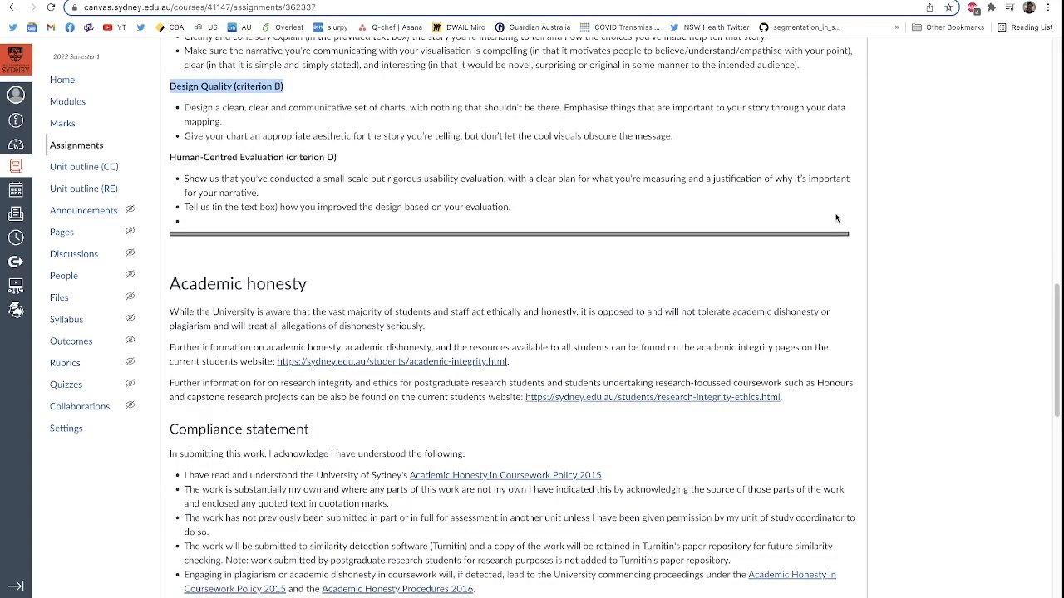
scroll(down, 3)
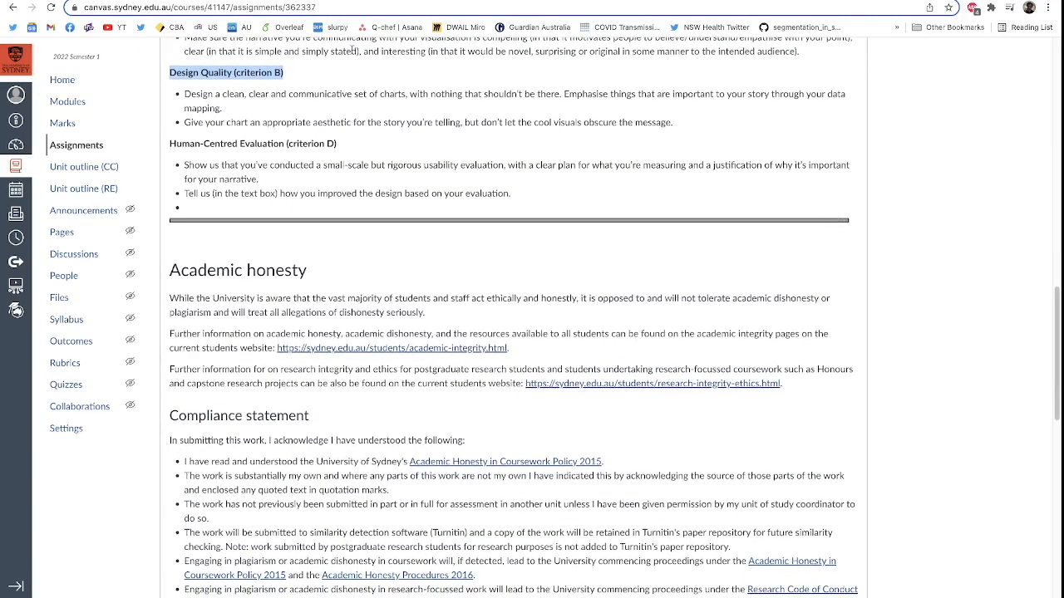
scroll(down, 3)
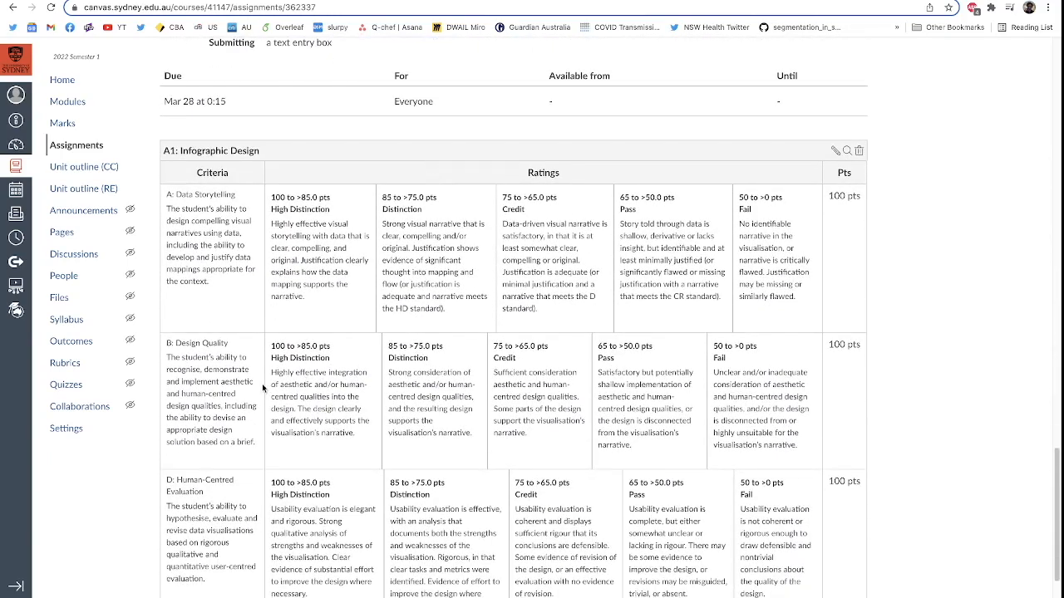
Highlight the full Design Quality High Distinction rating description in the rubric.
double_click(316, 373)
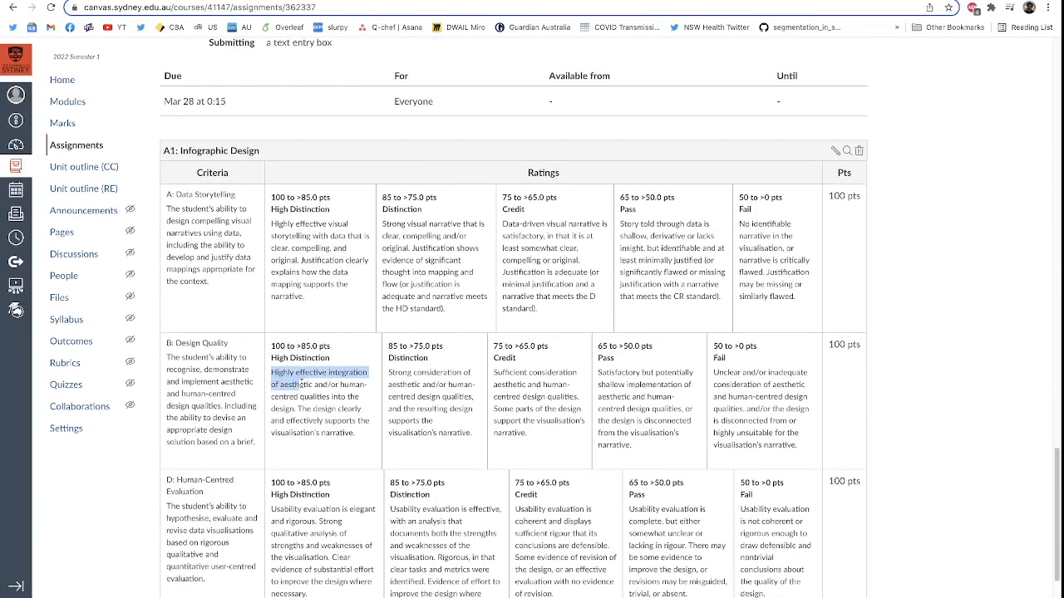
drag(275, 372, 355, 427)
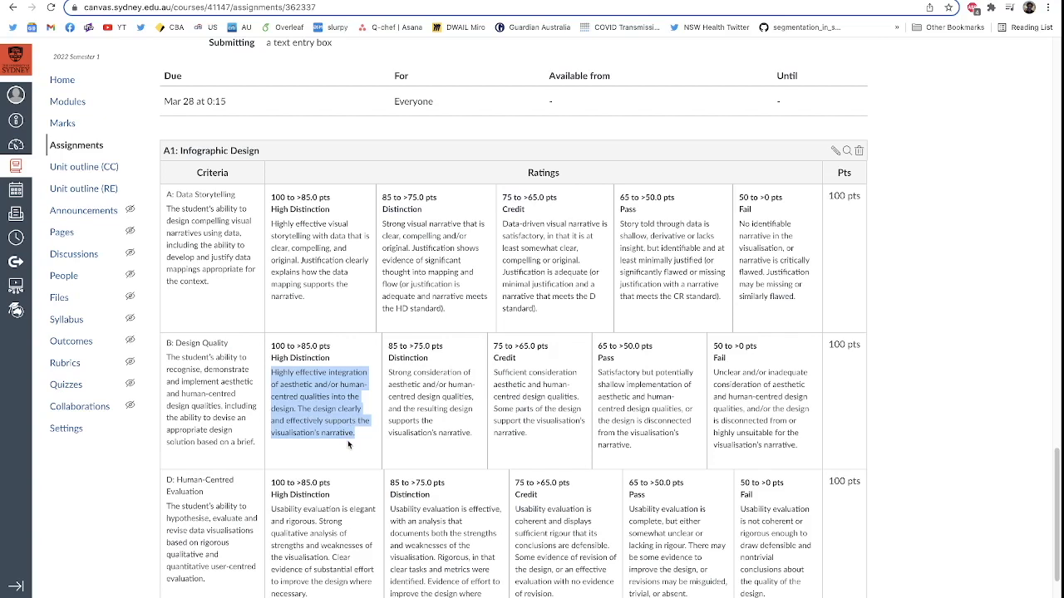
mouse_move(364, 442)
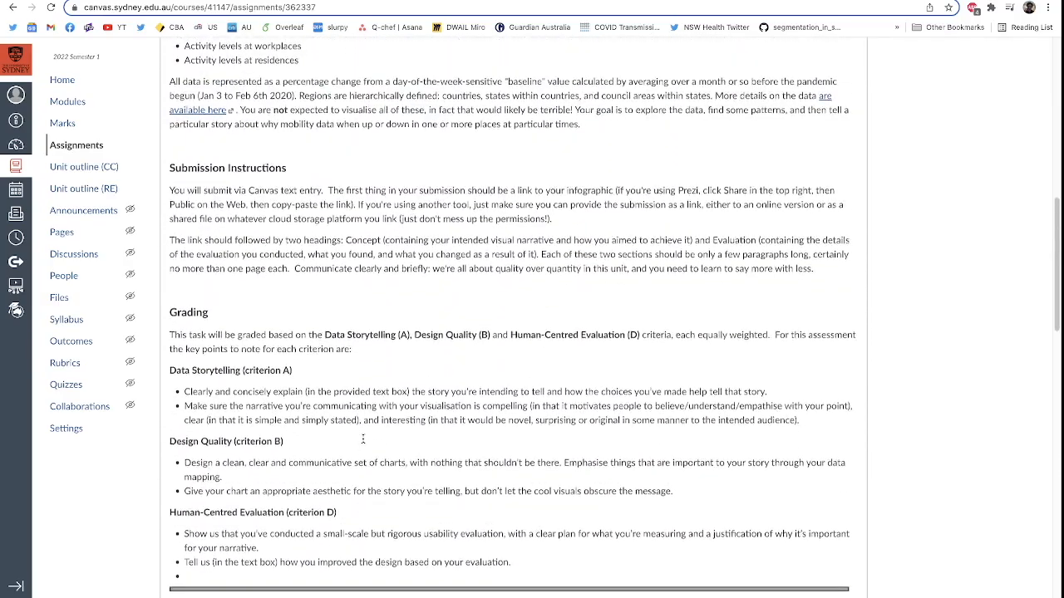
scroll(down, 3)
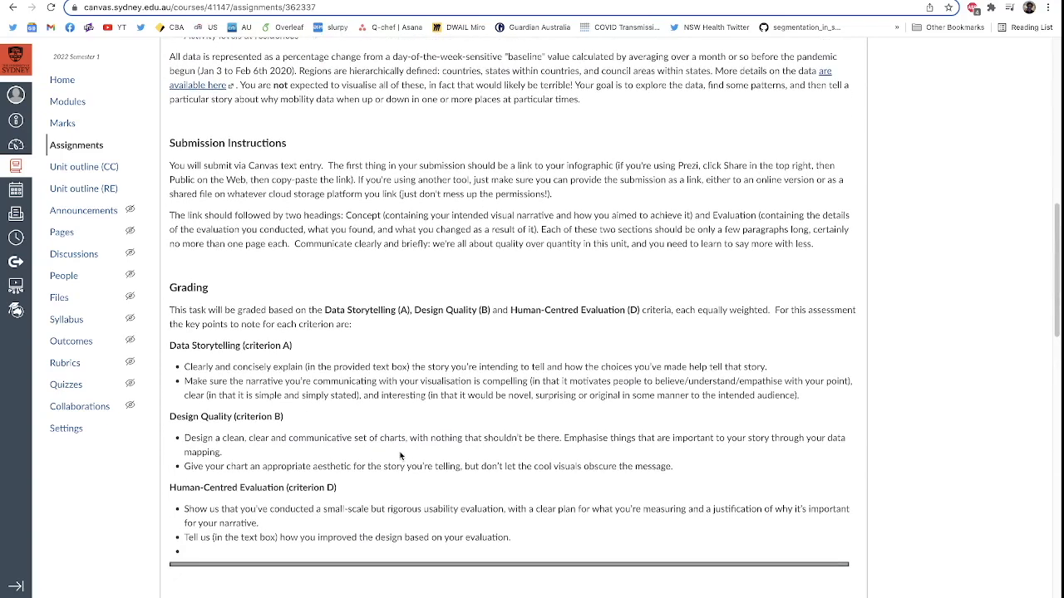
scroll(down, 3)
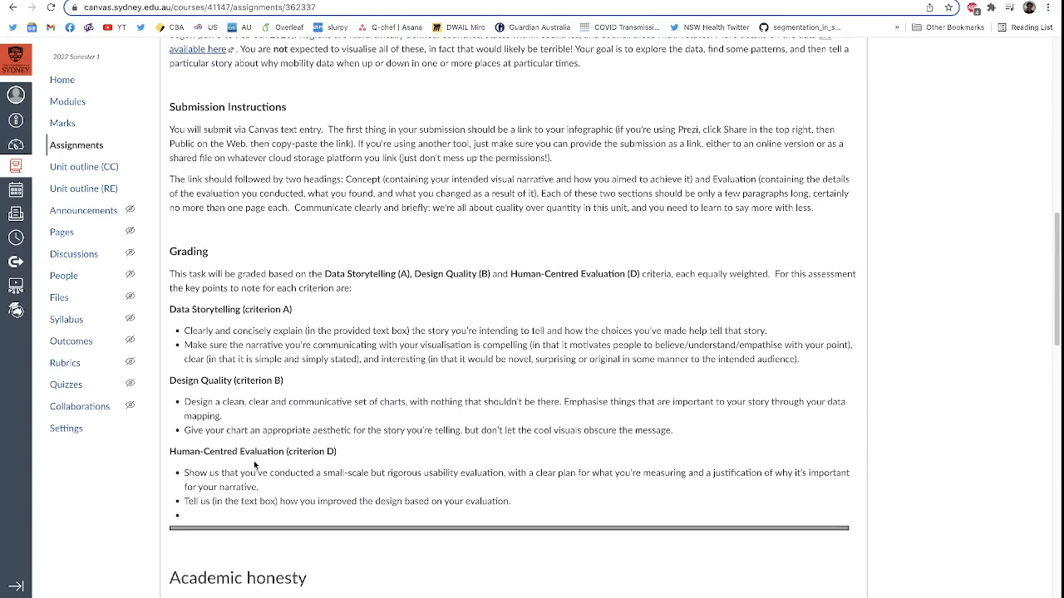
mouse_move(184, 471)
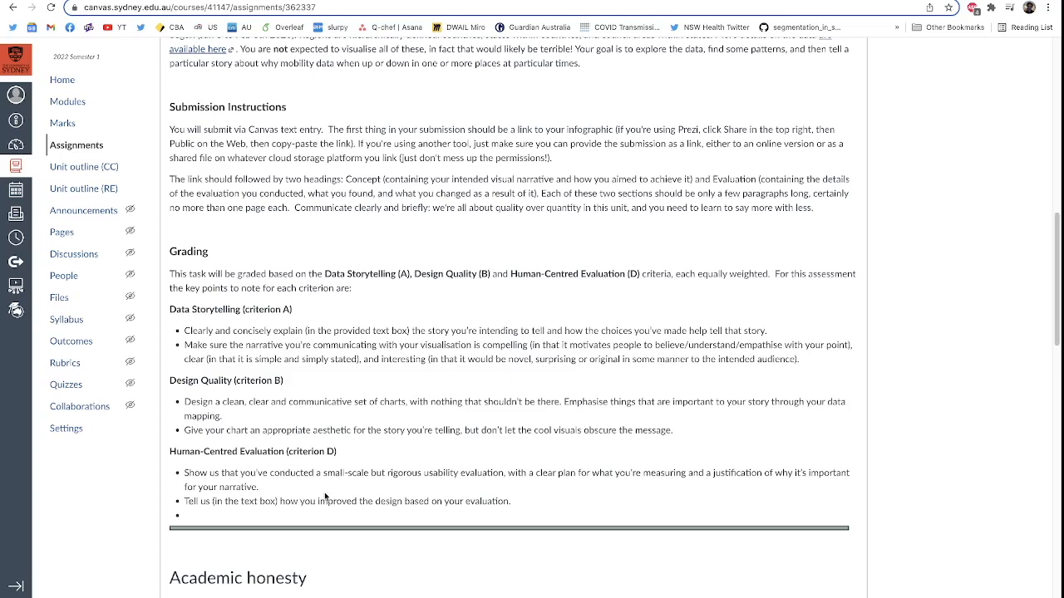
mouse_move(402, 445)
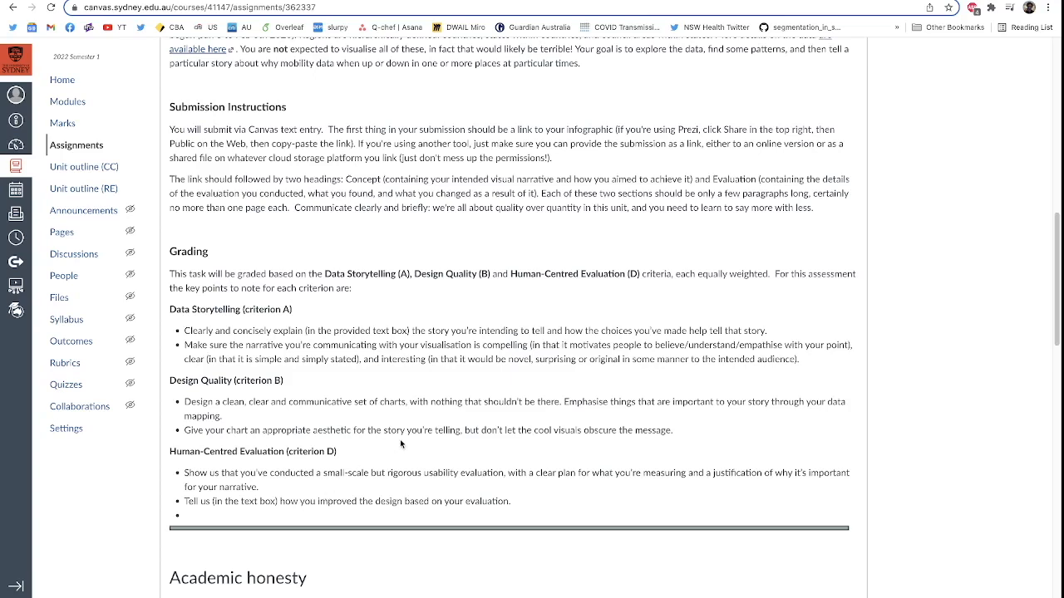
mouse_move(419, 449)
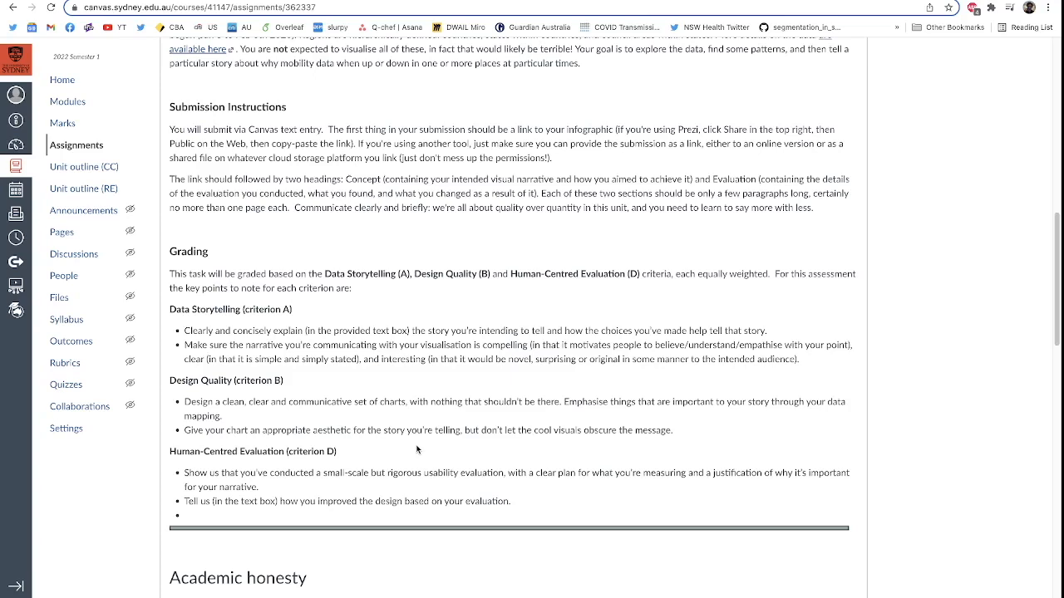
mouse_move(196, 497)
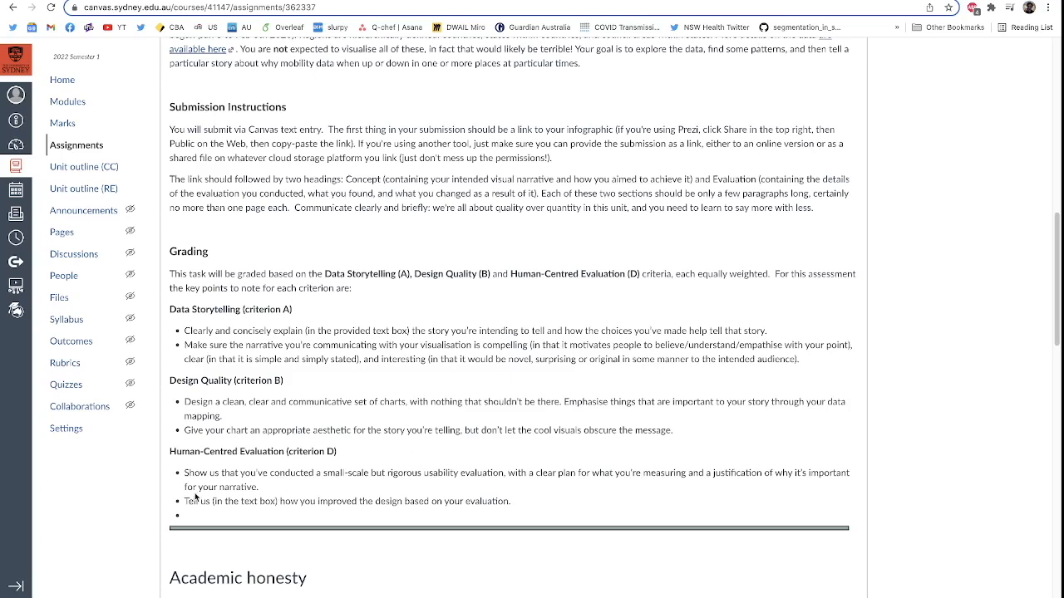
mouse_move(653, 486)
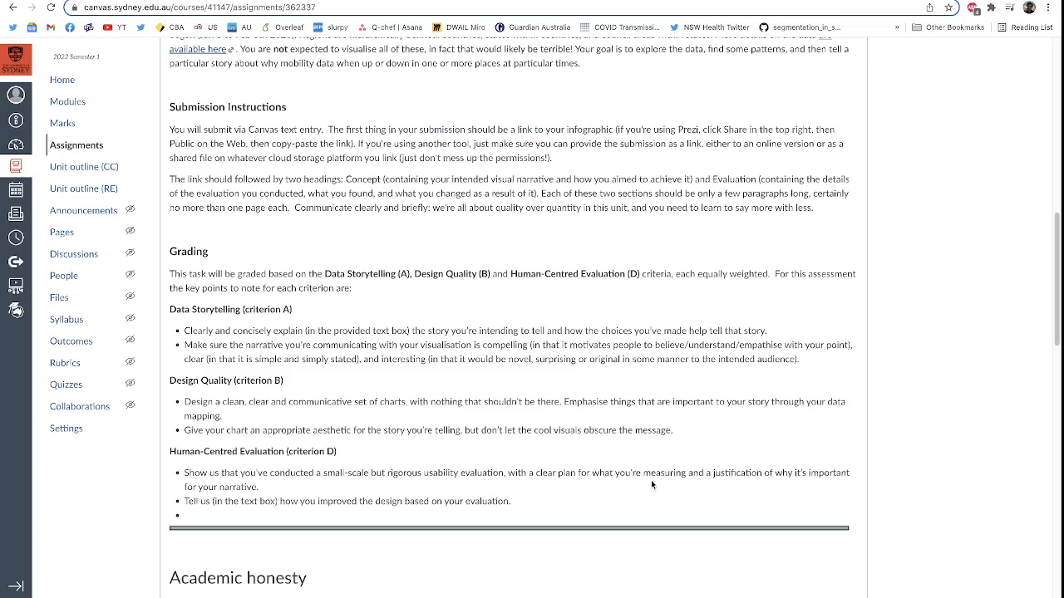
Scroll to the rubric and highlight the first Human-Centred Evaluation High Distinction sentence.
scroll(down, 3)
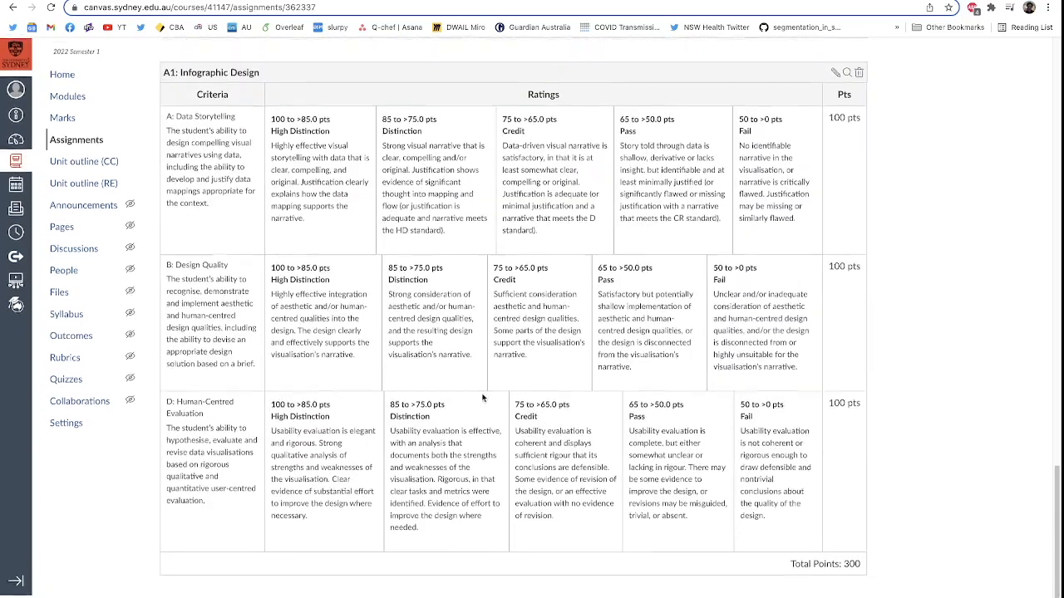
drag(270, 436, 315, 448)
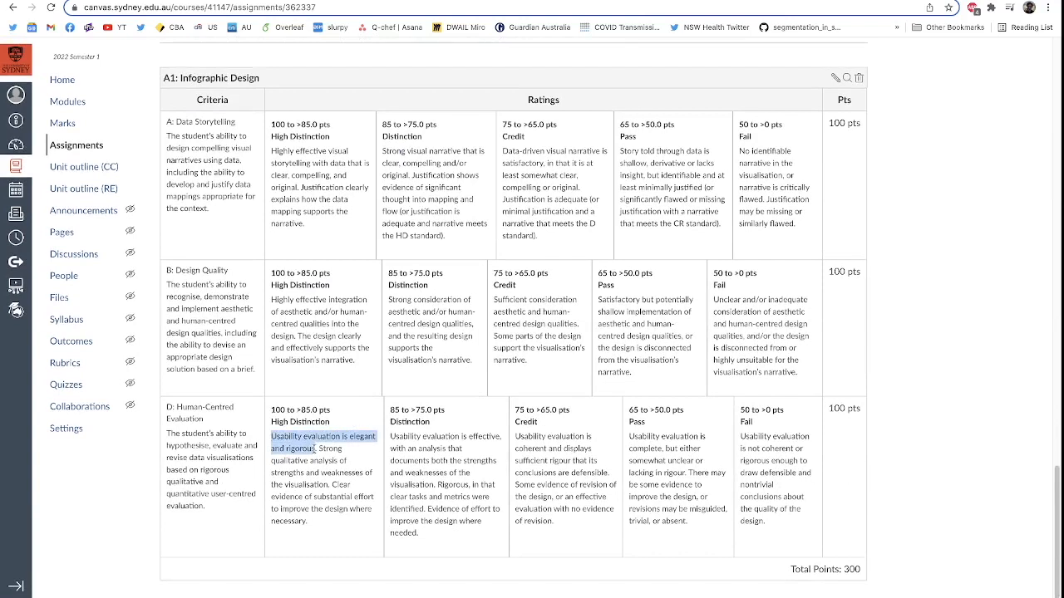